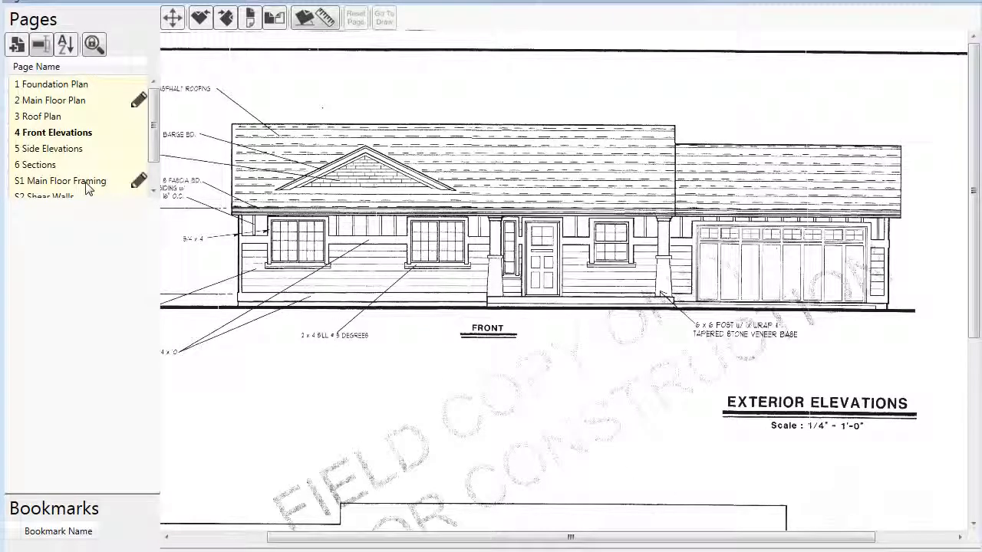
Step: Browse the S1 Main Floor Framing and Main Floor Plan pages, then open S3 Roof Framing
{"action": "left_click", "coordinate": [60, 180]}
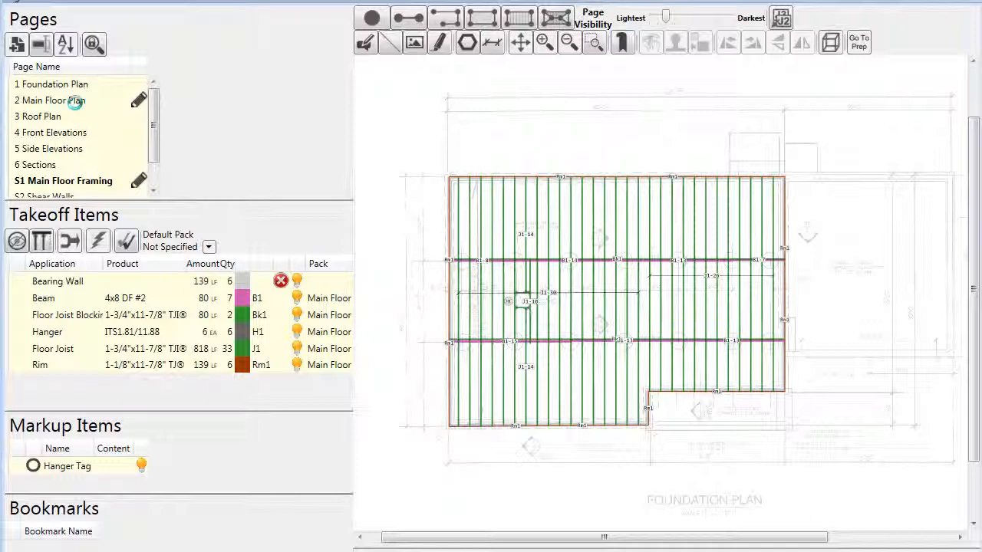
{"action": "left_click", "coordinate": [57, 100]}
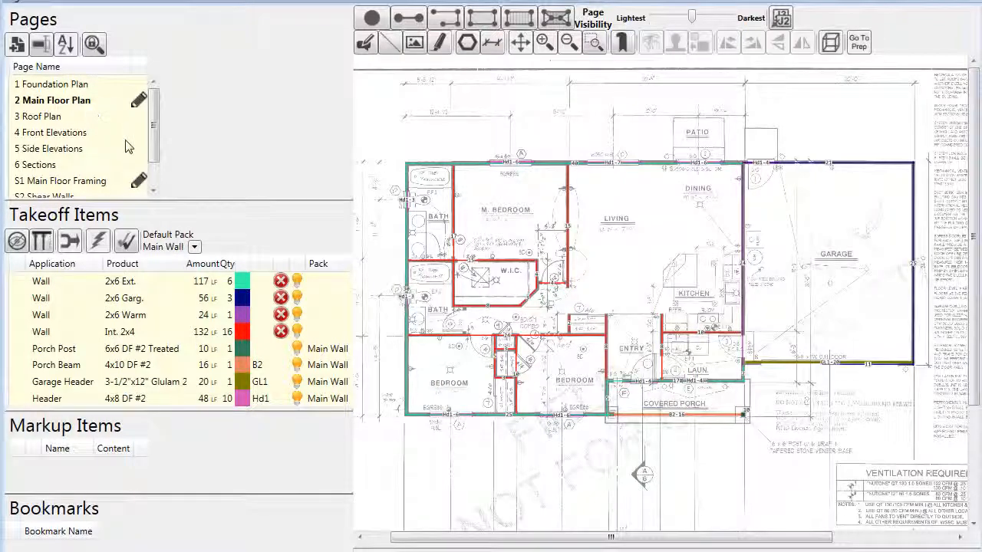
{"action": "scroll", "scroll_direction": "down", "scroll_amount": 3}
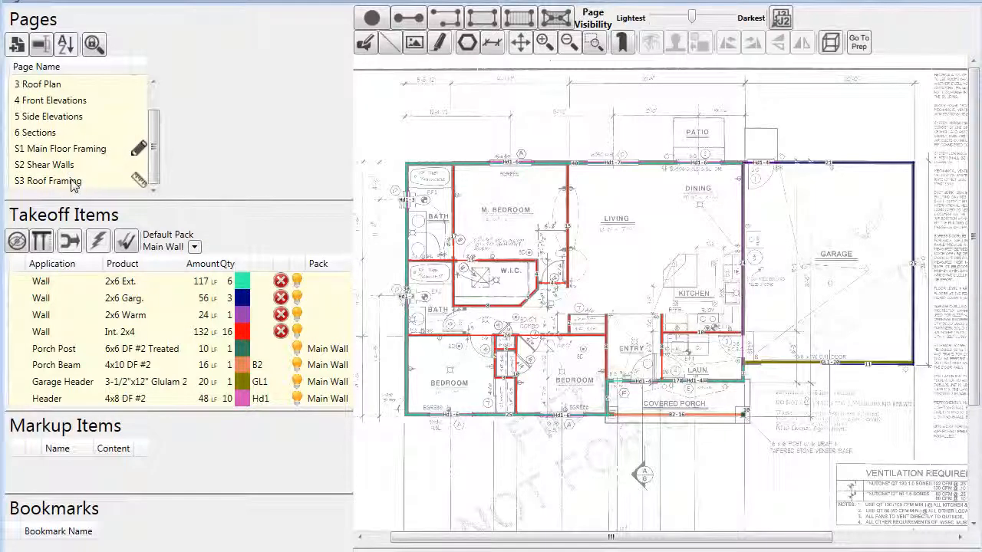
{"action": "left_click", "coordinate": [49, 181]}
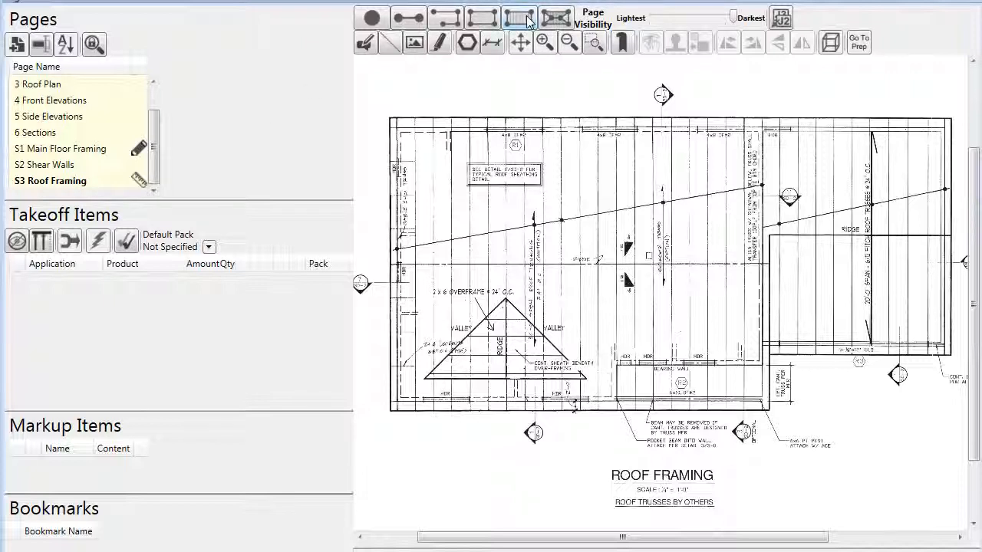
{"action": "mouse_move", "coordinate": [555, 17]}
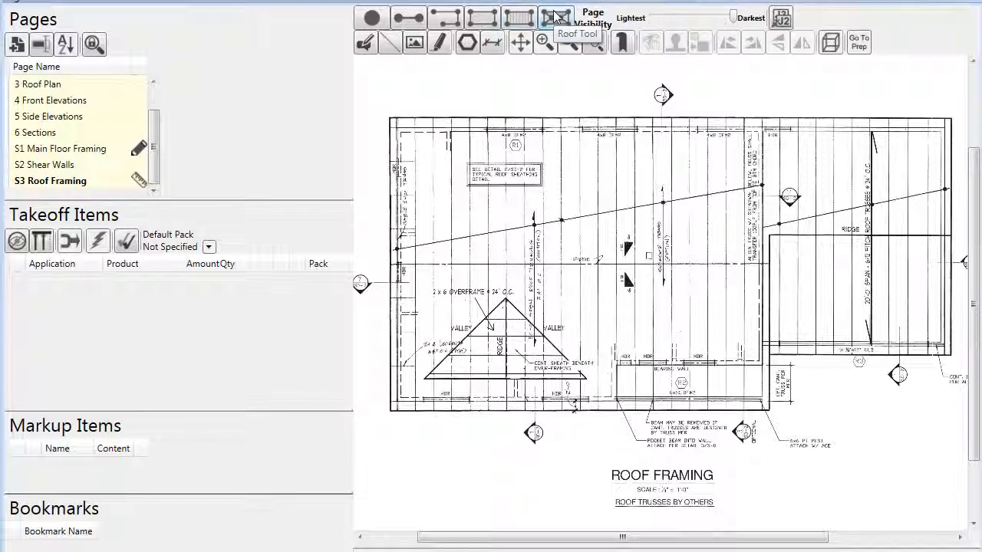
Step: Outline the roof area with the Roof Tool to lay out 62 rafters of 2x10 DF #2
{"action": "left_click", "coordinate": [556, 17]}
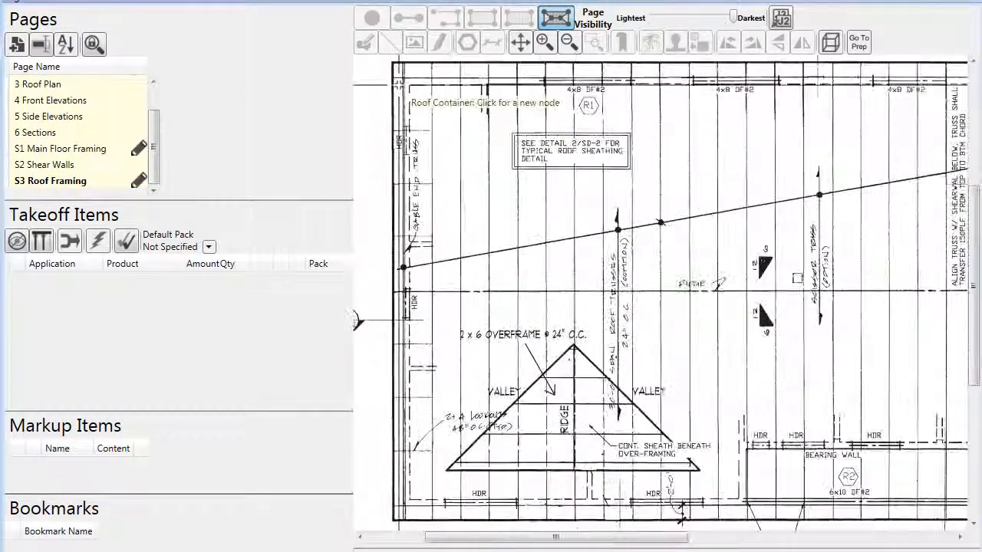
{"action": "left_click", "coordinate": [545, 41]}
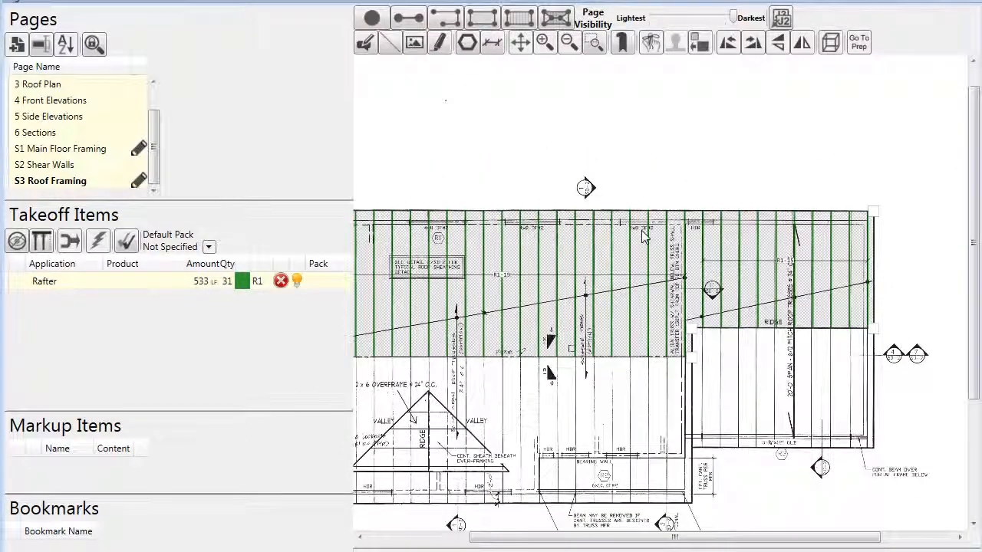
{"action": "right_click", "coordinate": [644, 236]}
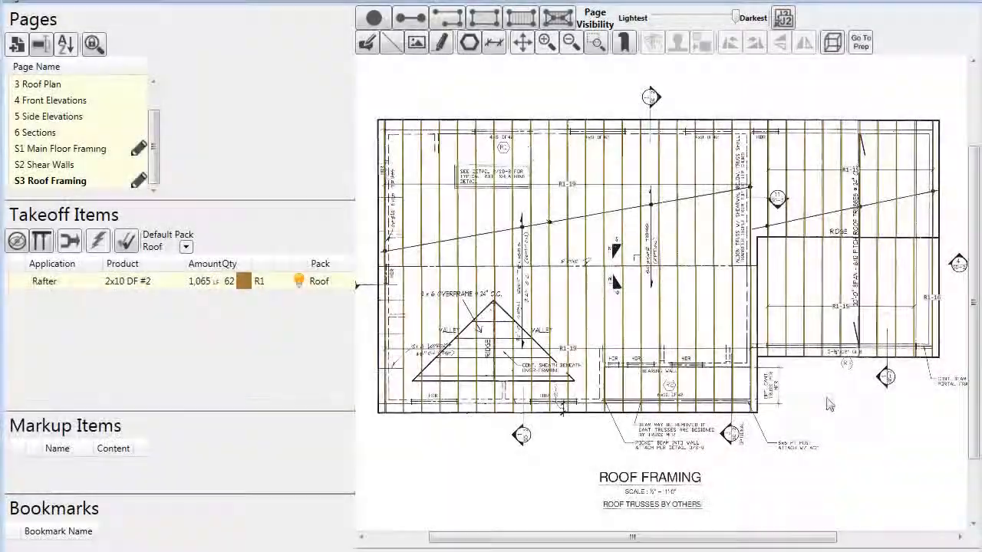
Step: Trace the ridge lines with the Segment tool as four pieces totalling 62 LF
{"action": "left_click", "coordinate": [410, 17]}
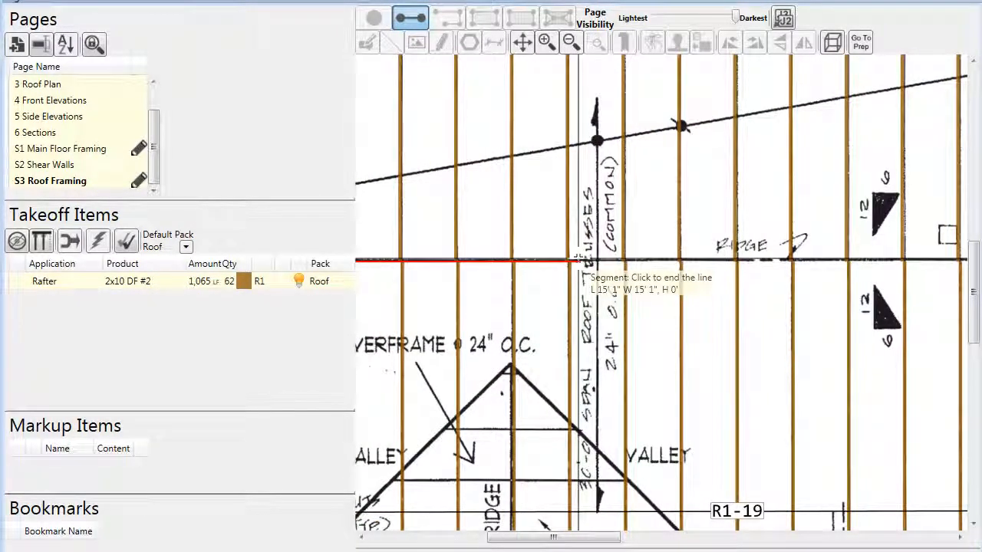
{"action": "left_click", "coordinate": [583, 261]}
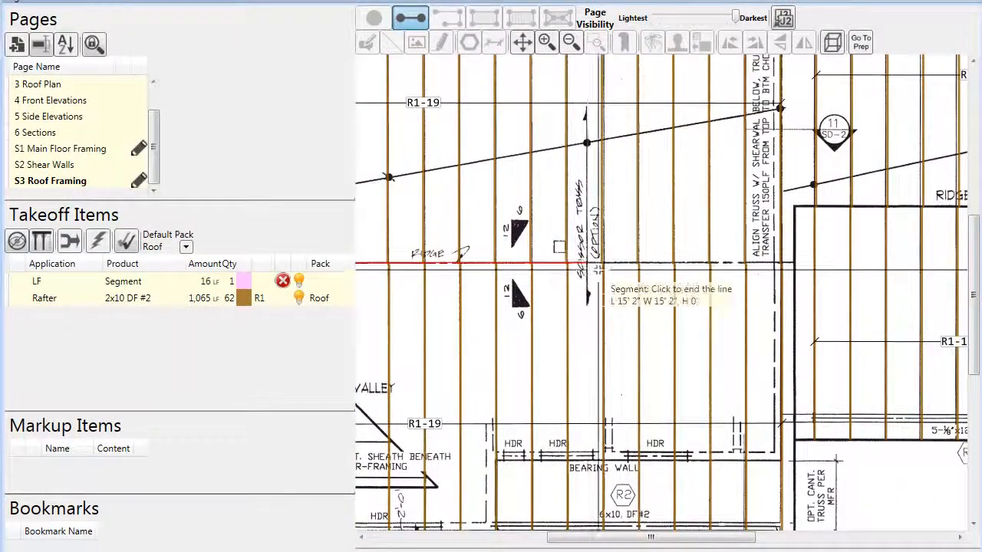
{"action": "left_click", "coordinate": [587, 264]}
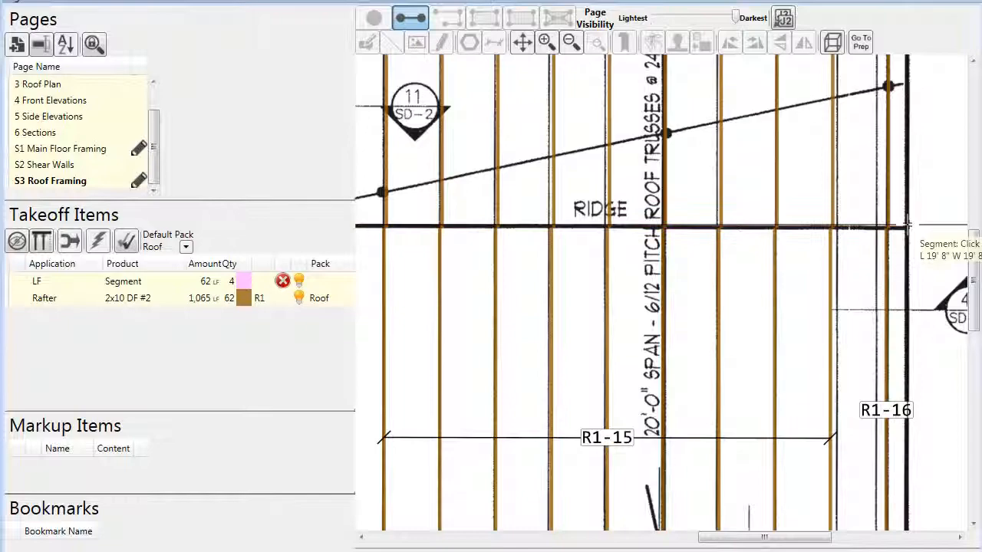
{"action": "left_click", "coordinate": [571, 41]}
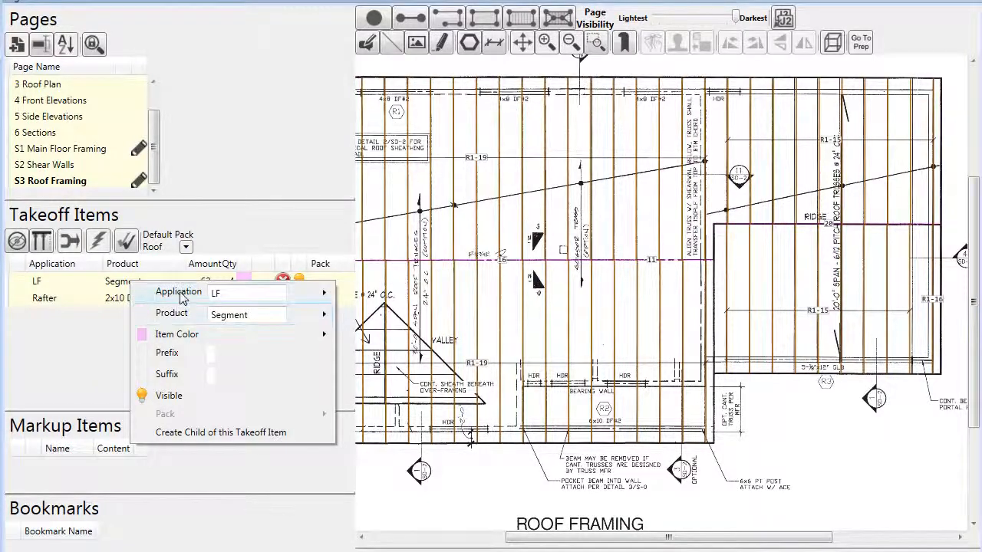
Step: Reclassify the ridge item as a Roof Beam and pick the 2x10 product from More Products
{"action": "left_click", "coordinate": [179, 291]}
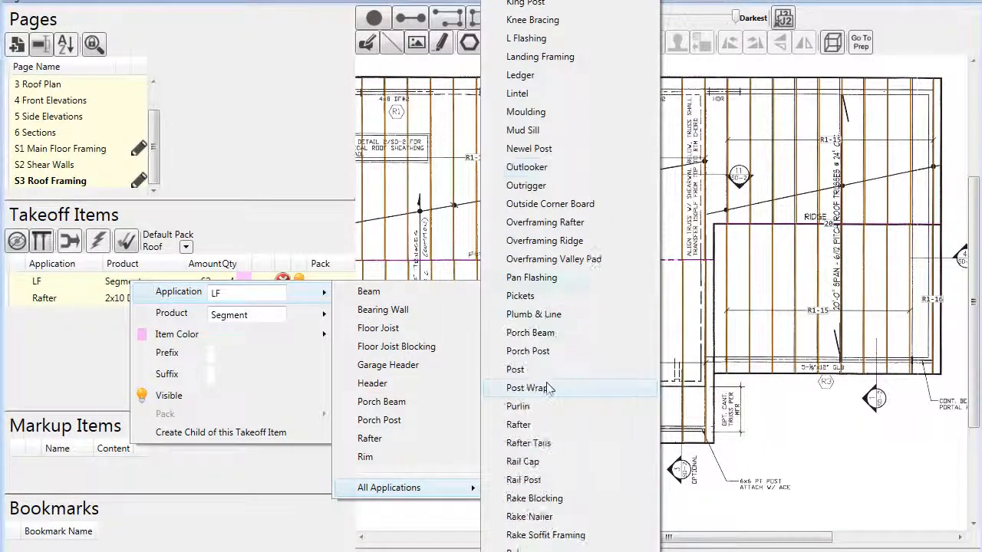
{"action": "scroll", "scroll_direction": "down", "scroll_amount": 3}
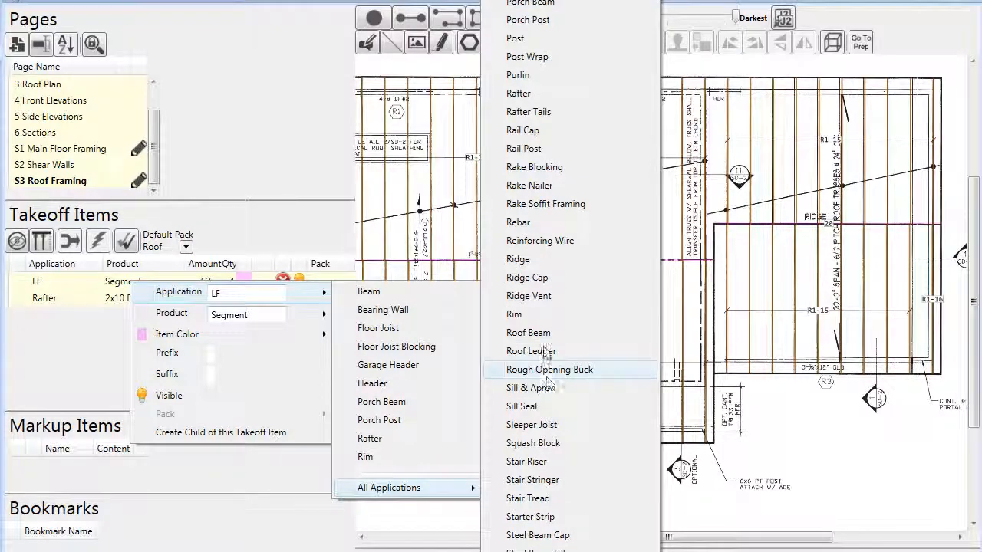
{"action": "left_click", "coordinate": [529, 332]}
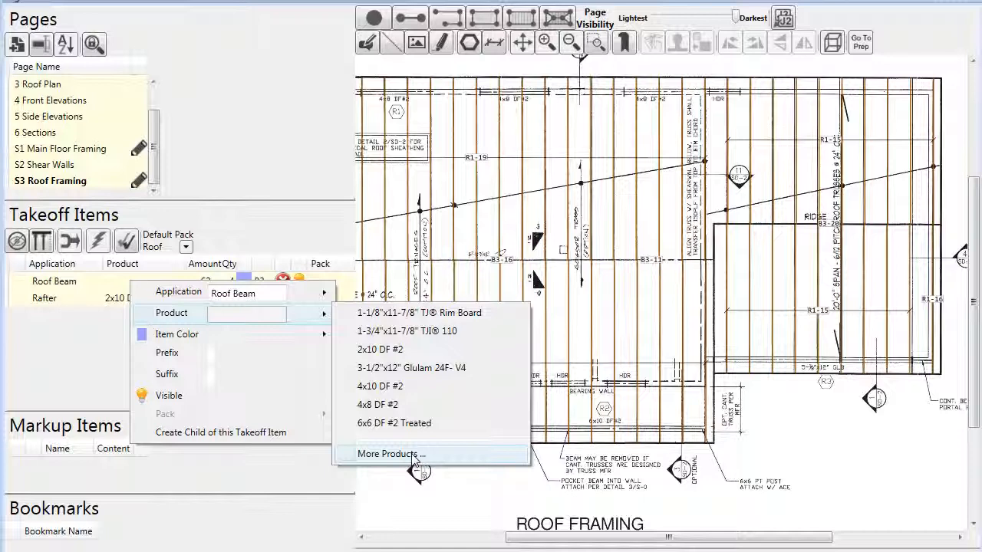
{"action": "left_click", "coordinate": [391, 454]}
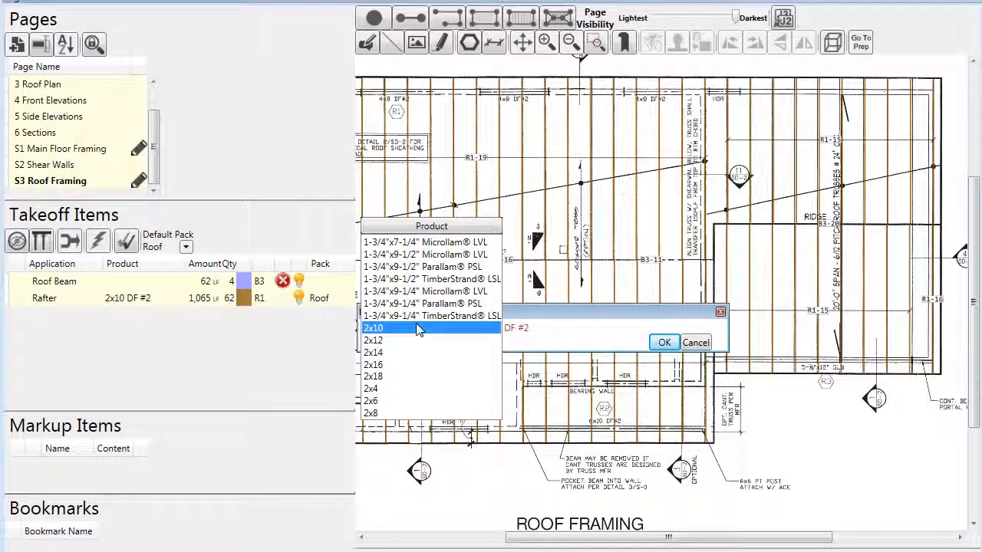
{"action": "left_click", "coordinate": [373, 352]}
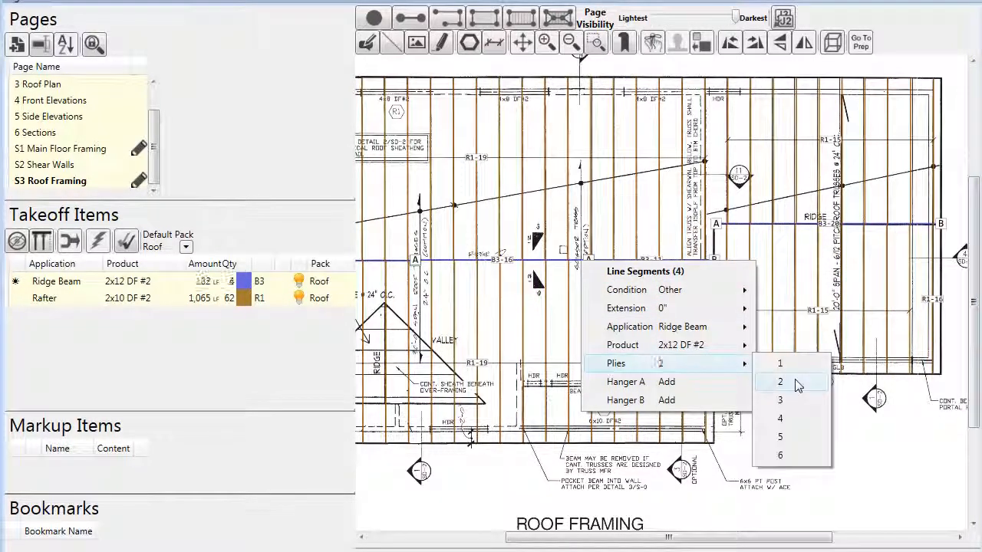
Step: Set the ridge beam segments to 2 plies, giving 123 LF in 8 pieces plus hangers
{"action": "left_click", "coordinate": [779, 381]}
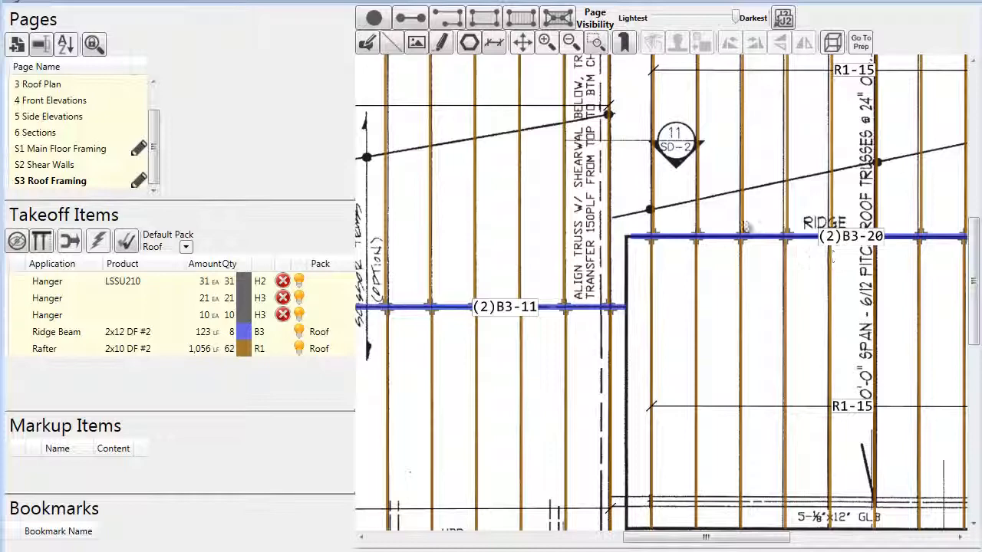
{"action": "left_click", "coordinate": [569, 42]}
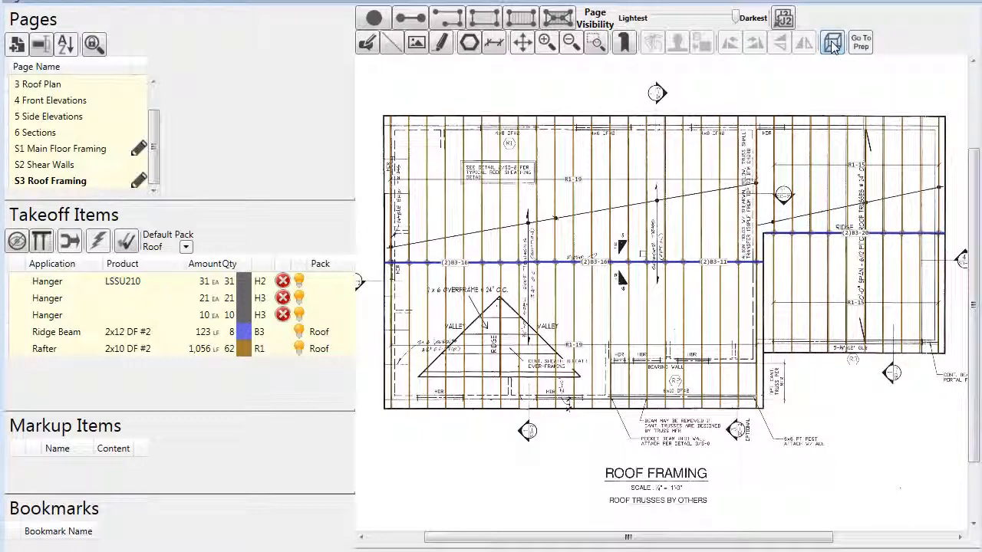
Step: Orbit the roof framing in the 3D Plan Viewer to inspect rafters and ridge, then close it
{"action": "left_click", "coordinate": [832, 42]}
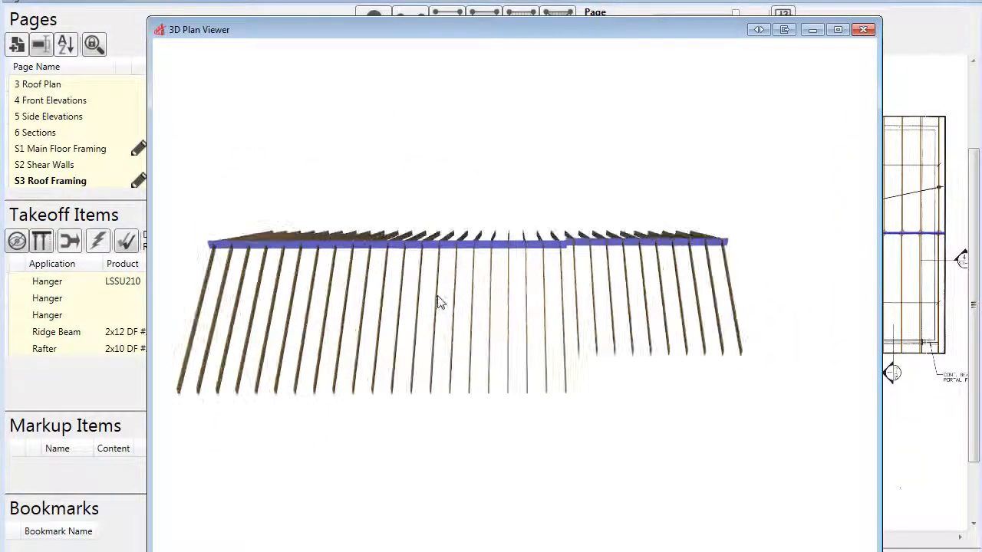
{"action": "left_click_drag", "start_coordinate": [441, 302], "coordinate": [583, 293]}
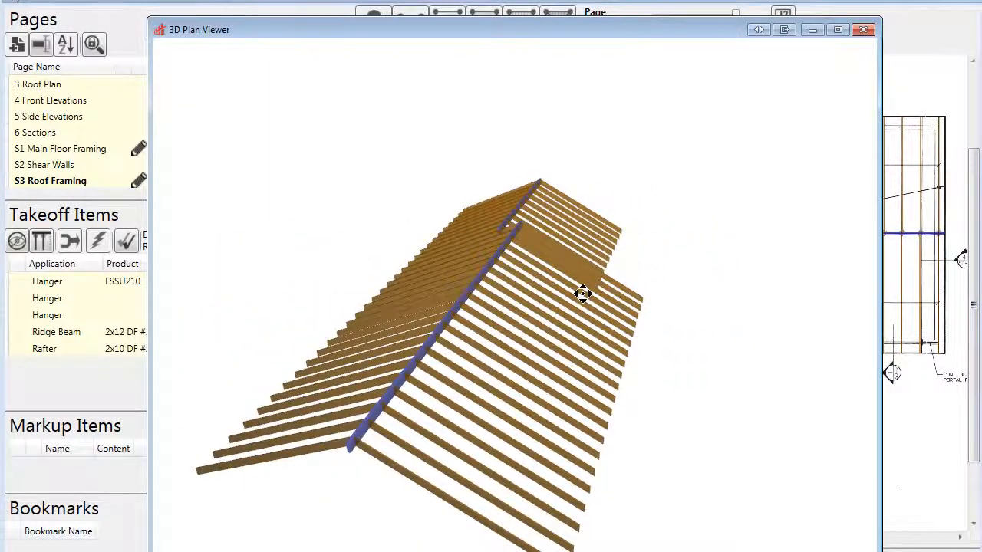
{"action": "left_click_drag", "start_coordinate": [583, 294], "coordinate": [631, 278]}
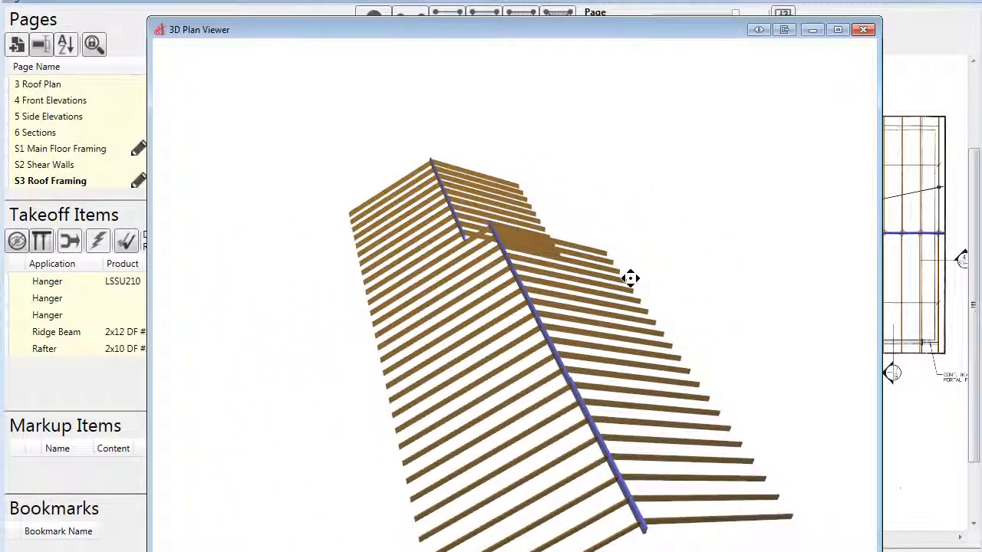
{"action": "left_click", "coordinate": [864, 29]}
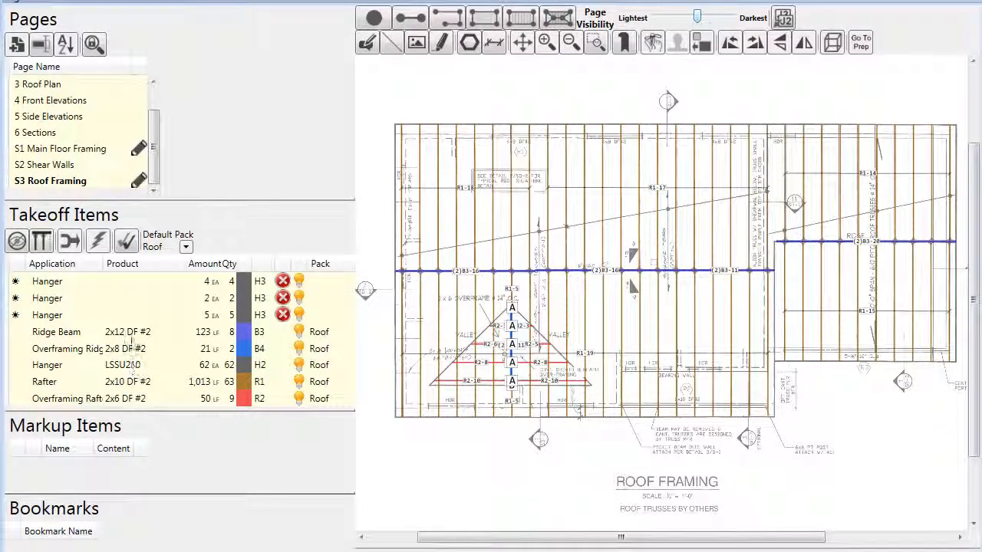
Step: Assign LSSU28 to the hanger item and merge the leftover hangers into one 15-piece item
{"action": "right_click", "coordinate": [46, 282]}
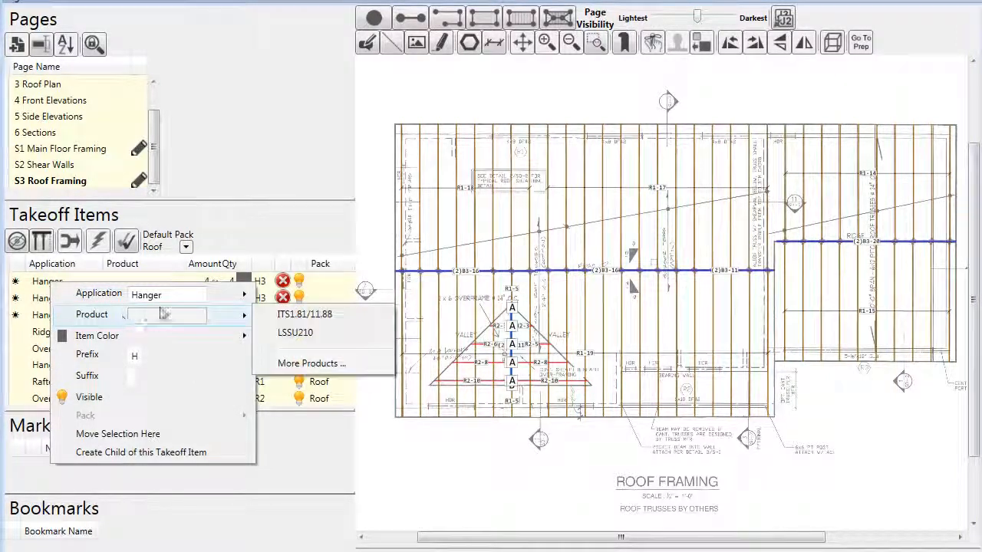
{"action": "left_click", "coordinate": [91, 314]}
{"action": "type", "text": "LSSU28"}
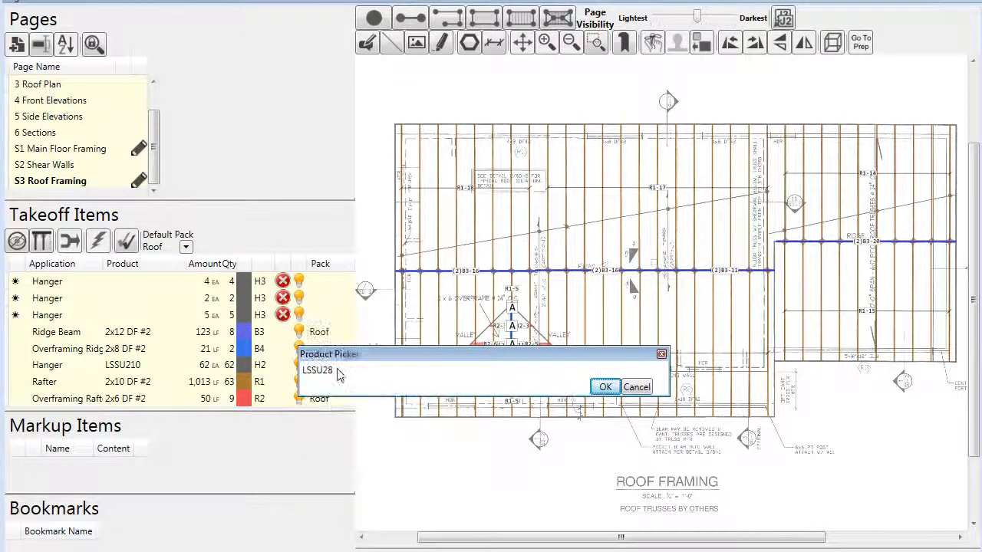
{"action": "left_click", "coordinate": [604, 387]}
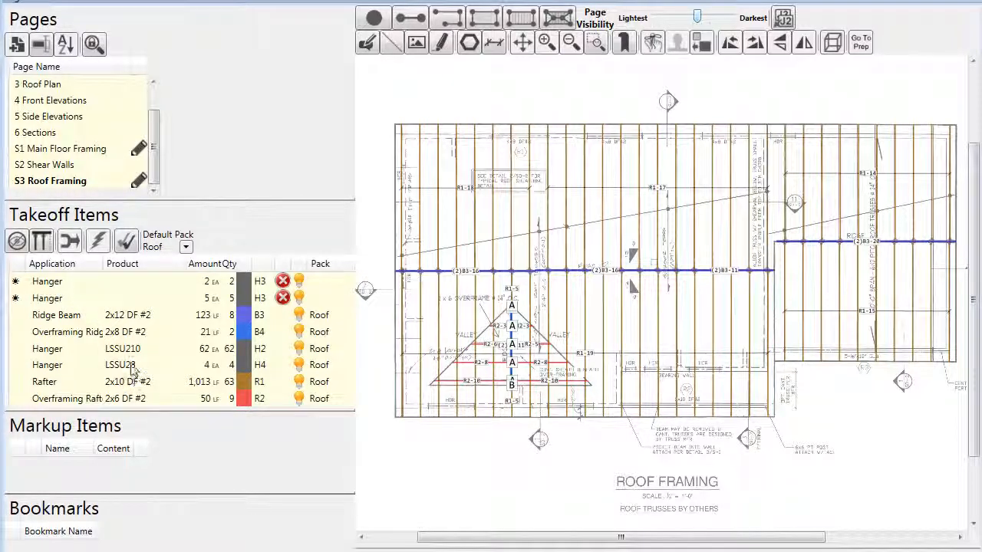
{"action": "right_click", "coordinate": [119, 364]}
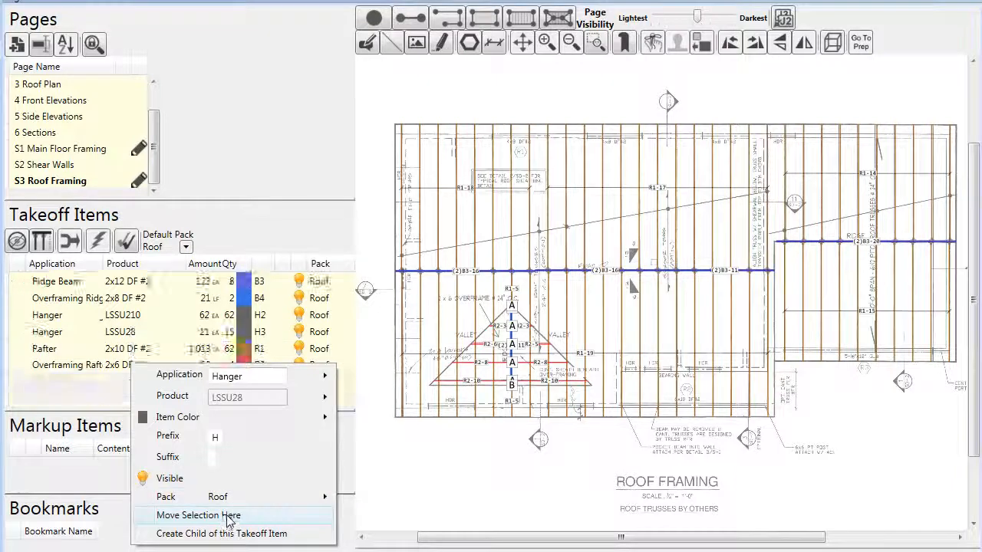
{"action": "left_click", "coordinate": [197, 515]}
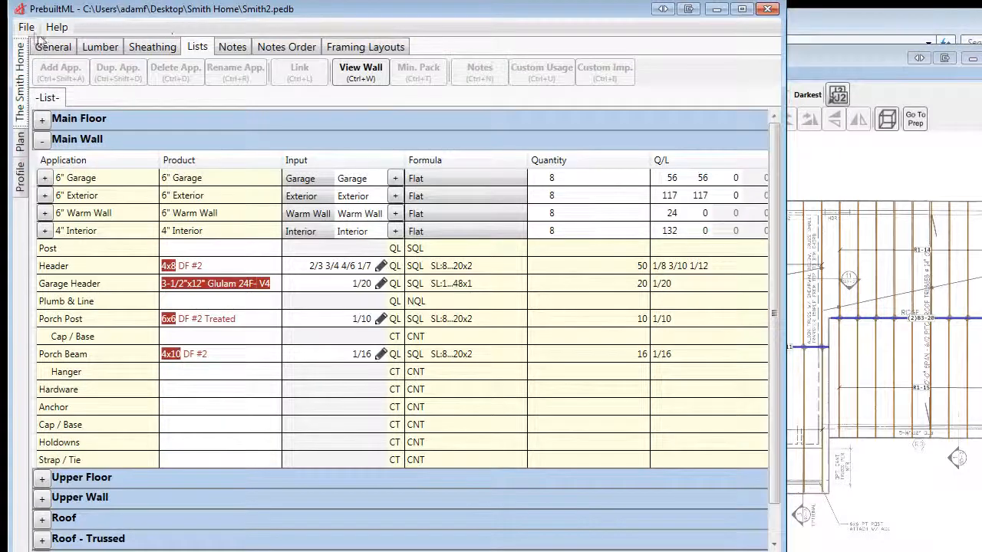
Step: Generate the File > View List report, enlarge the text and scroll to the roof materials
{"action": "left_click", "coordinate": [27, 27]}
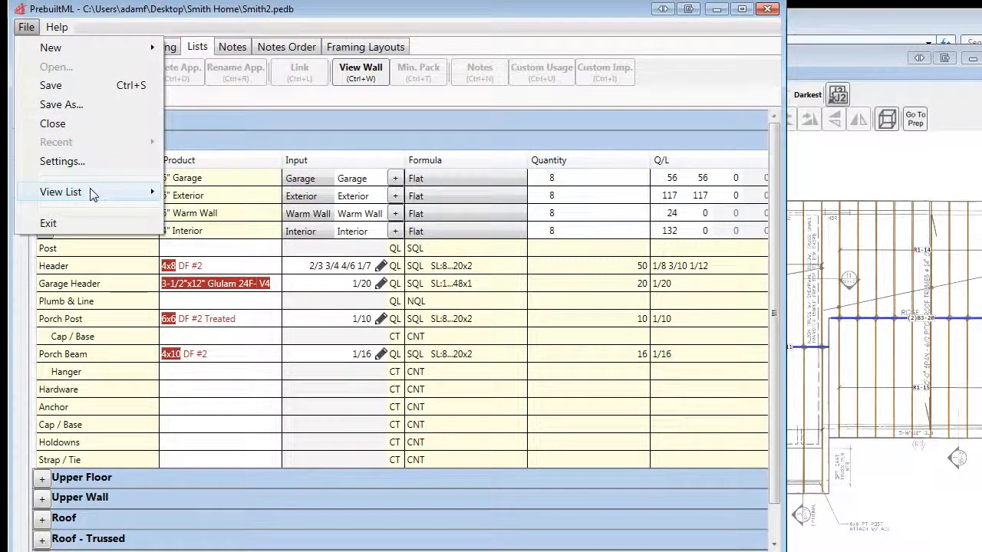
{"action": "left_click", "coordinate": [60, 192]}
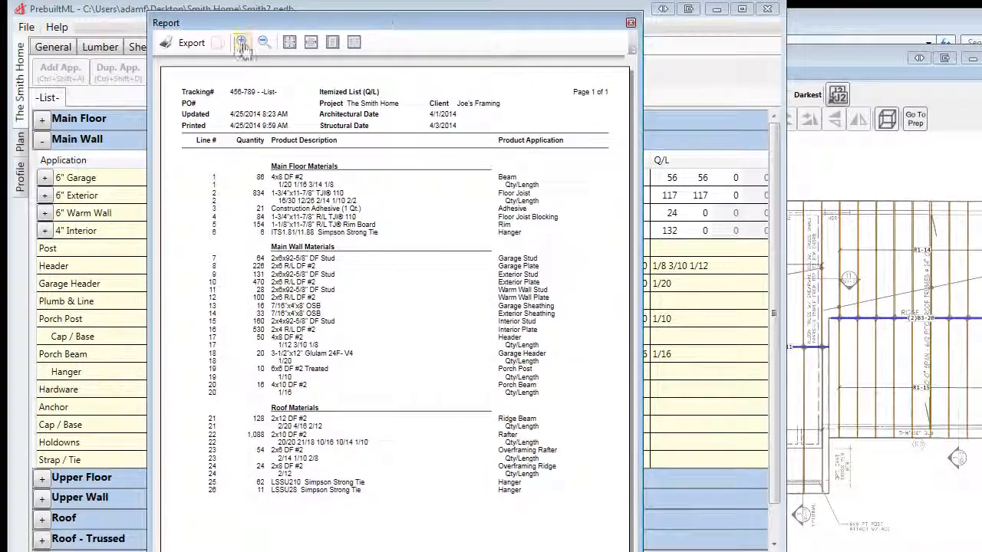
{"action": "left_click", "coordinate": [241, 42]}
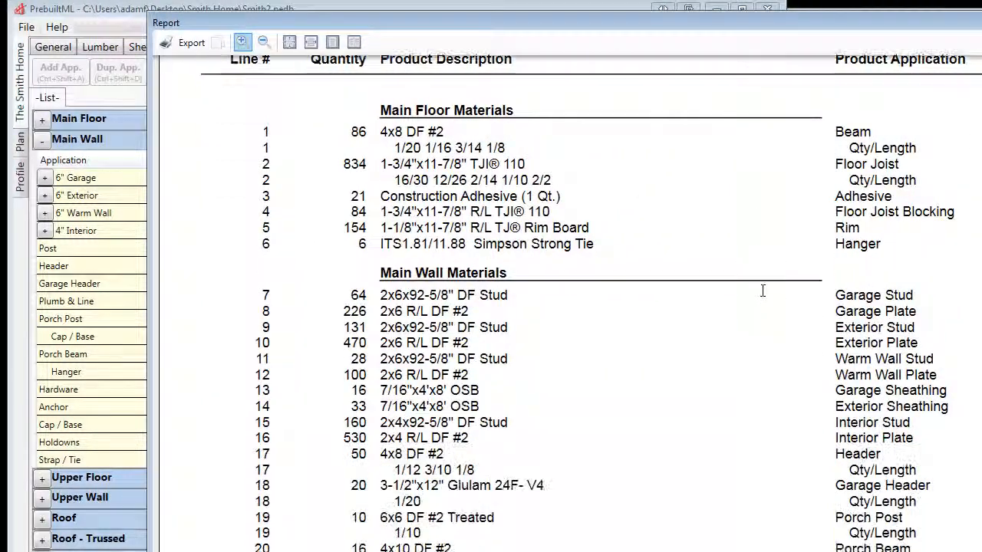
{"action": "scroll", "scroll_direction": "down", "scroll_amount": 3}
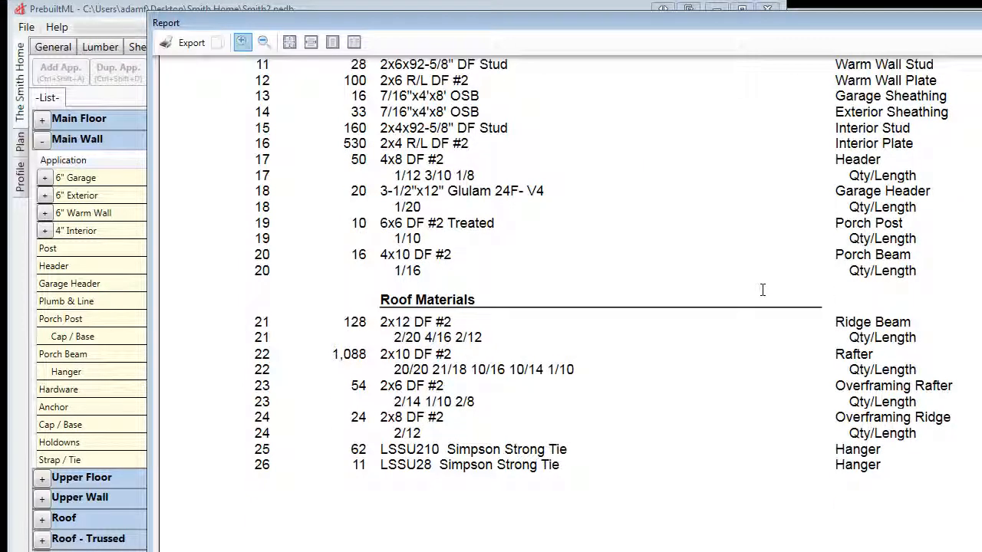